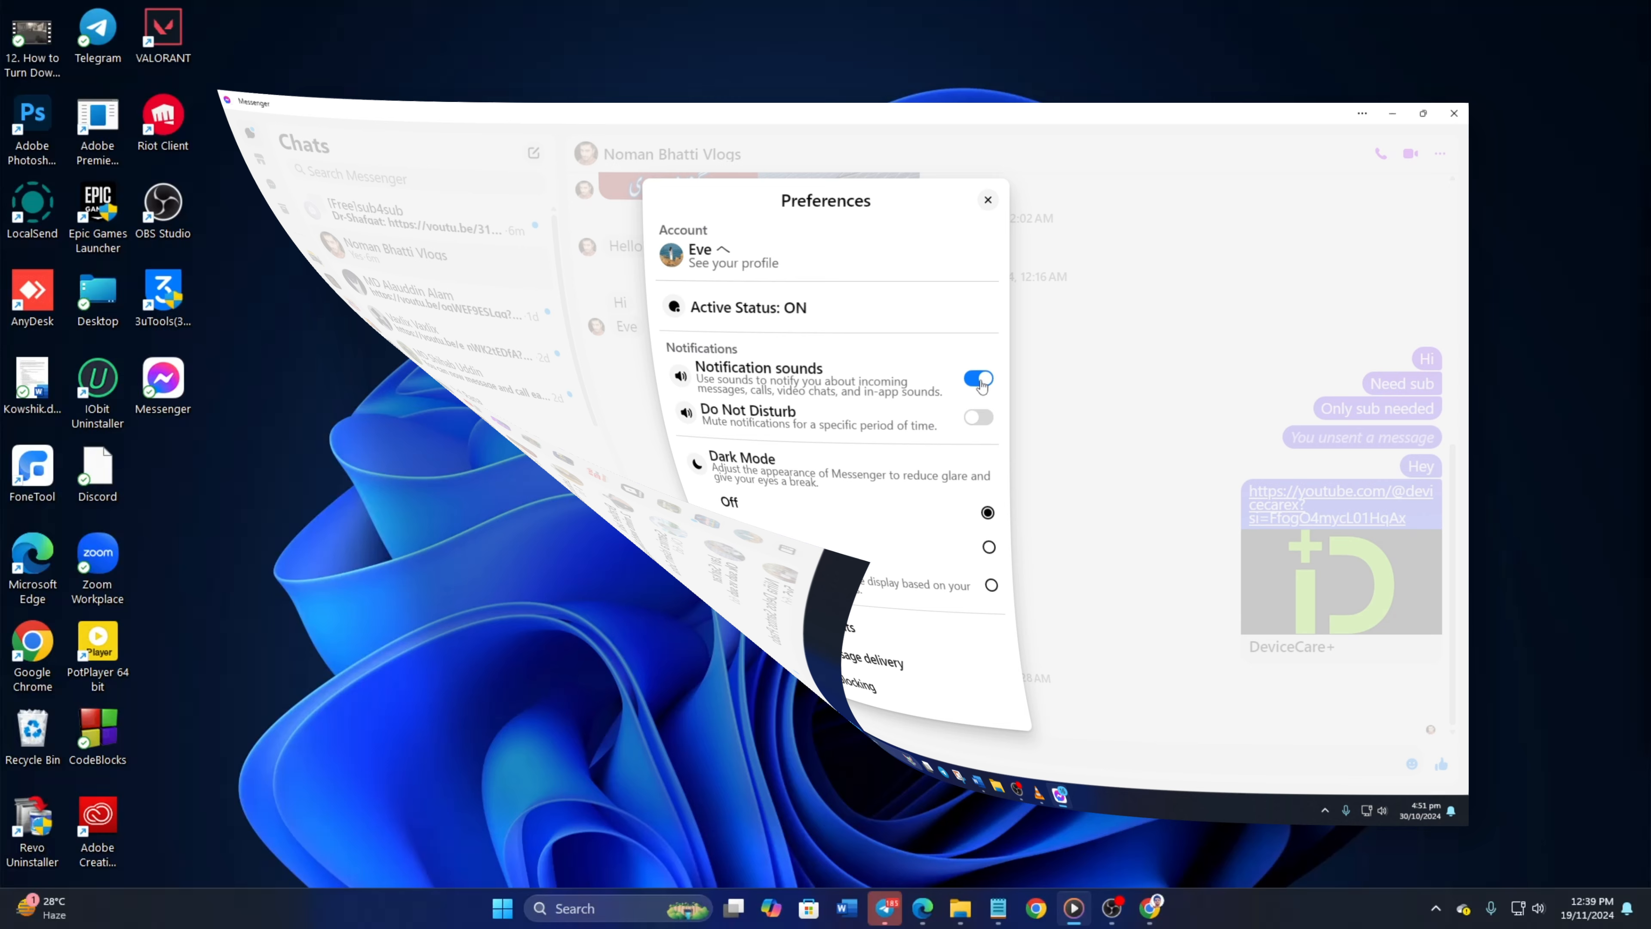
Launch Messenger from its desktop shortcut
{"action": "left_click", "coordinate": [1454, 113]}
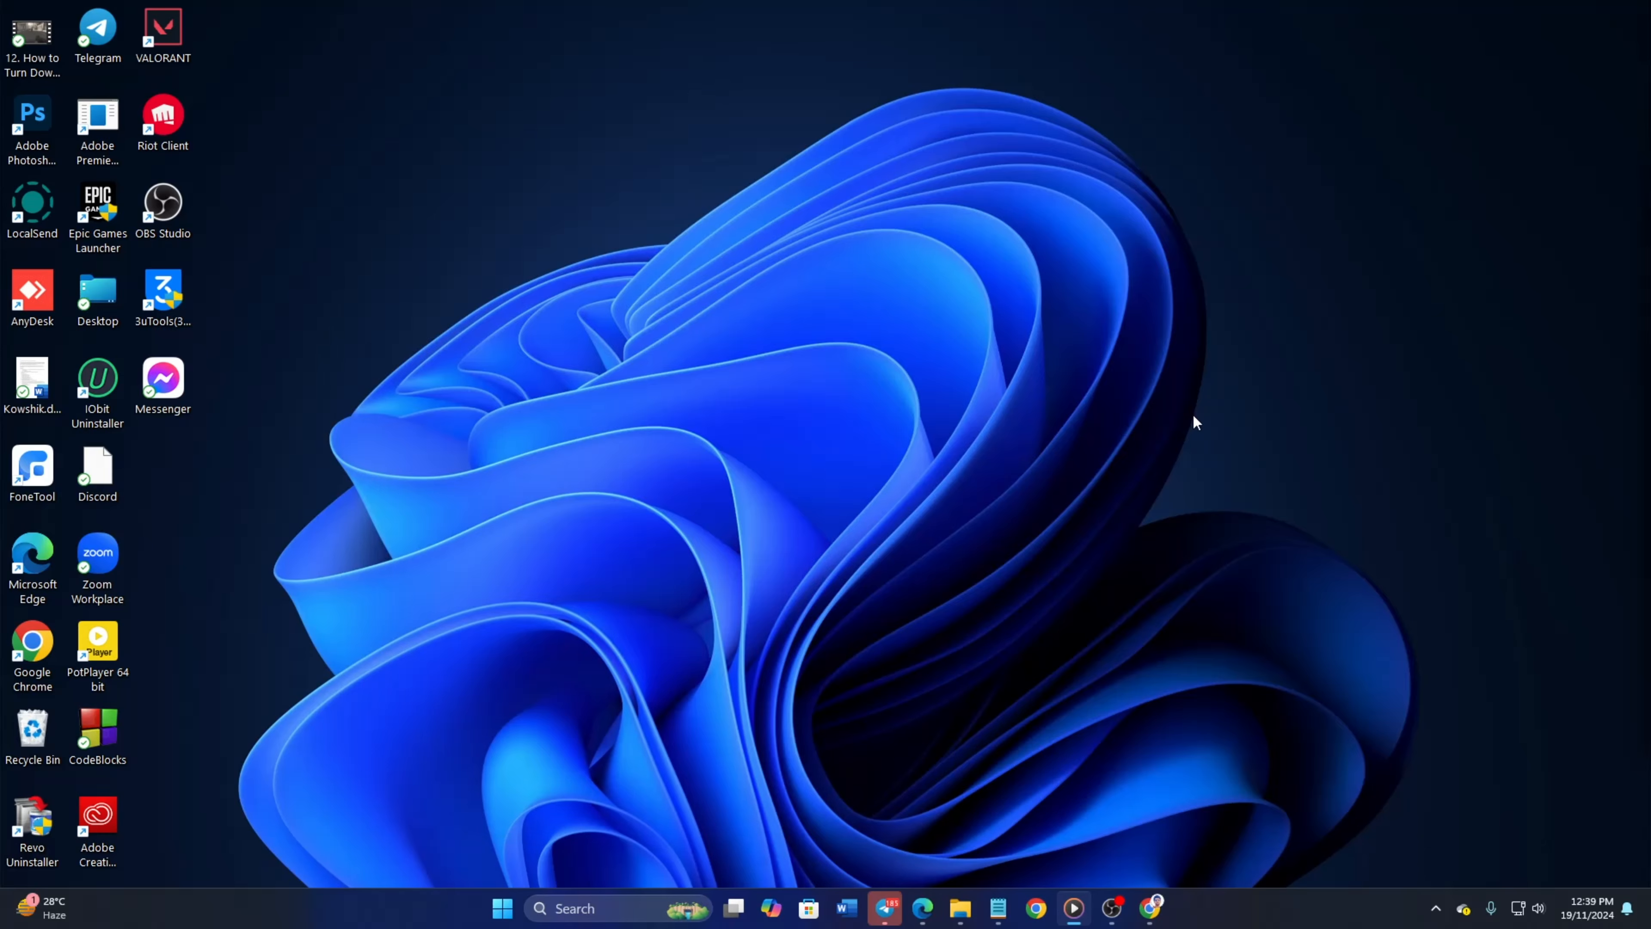
{"action": "mouse_move", "coordinate": [1168, 428]}
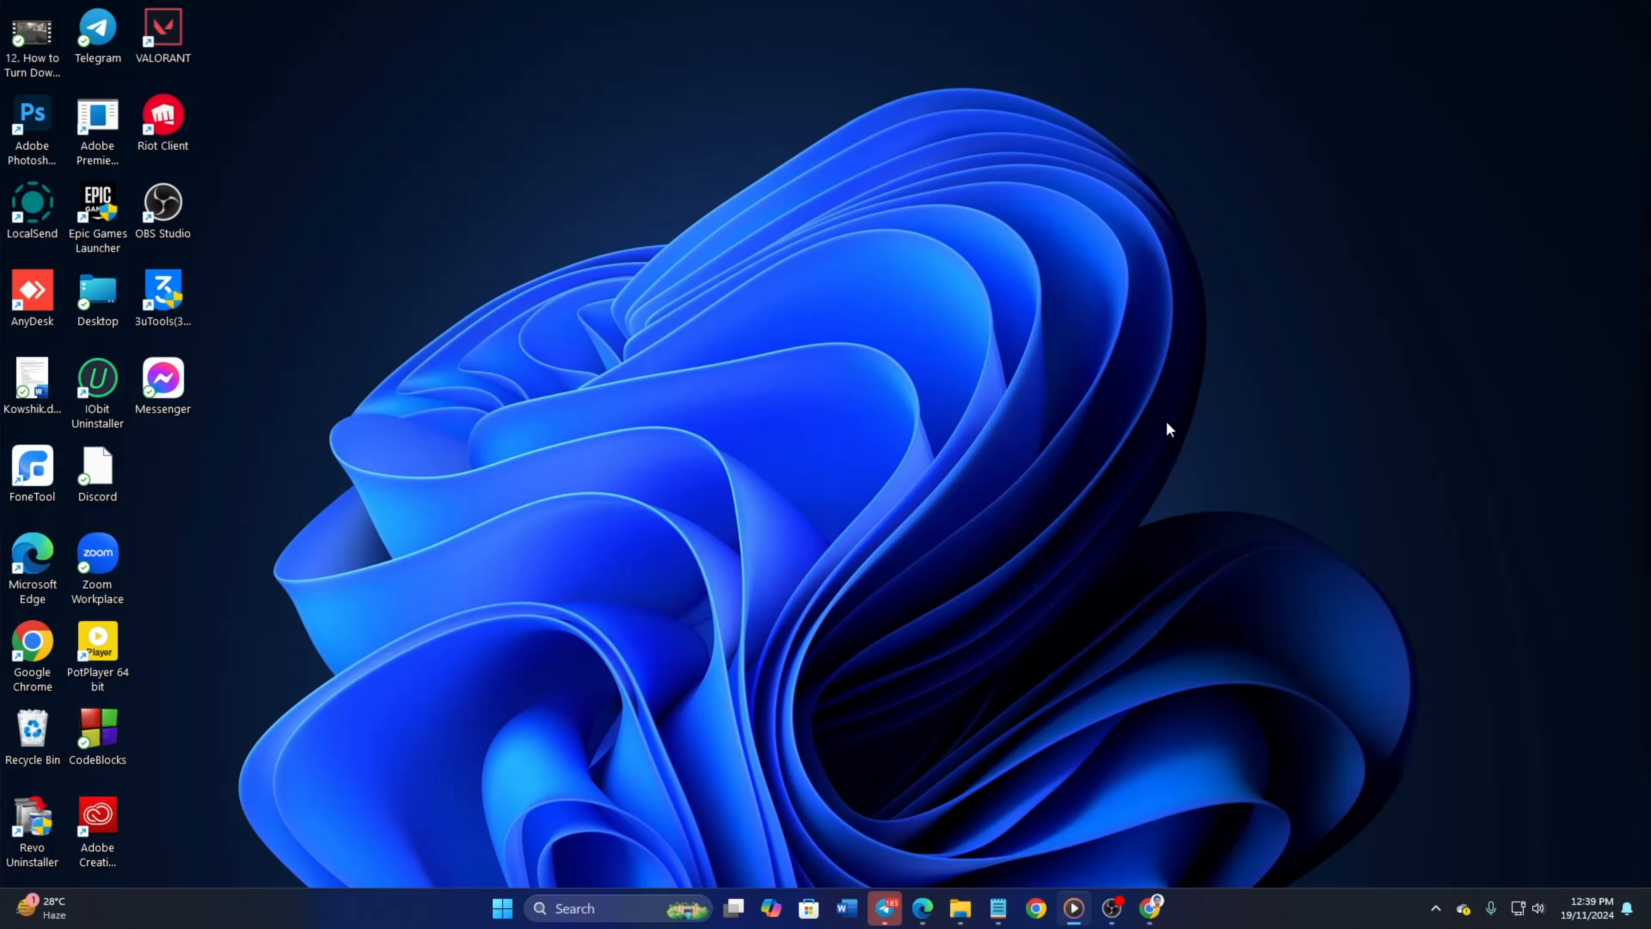
{"action": "left_click", "coordinate": [162, 379]}
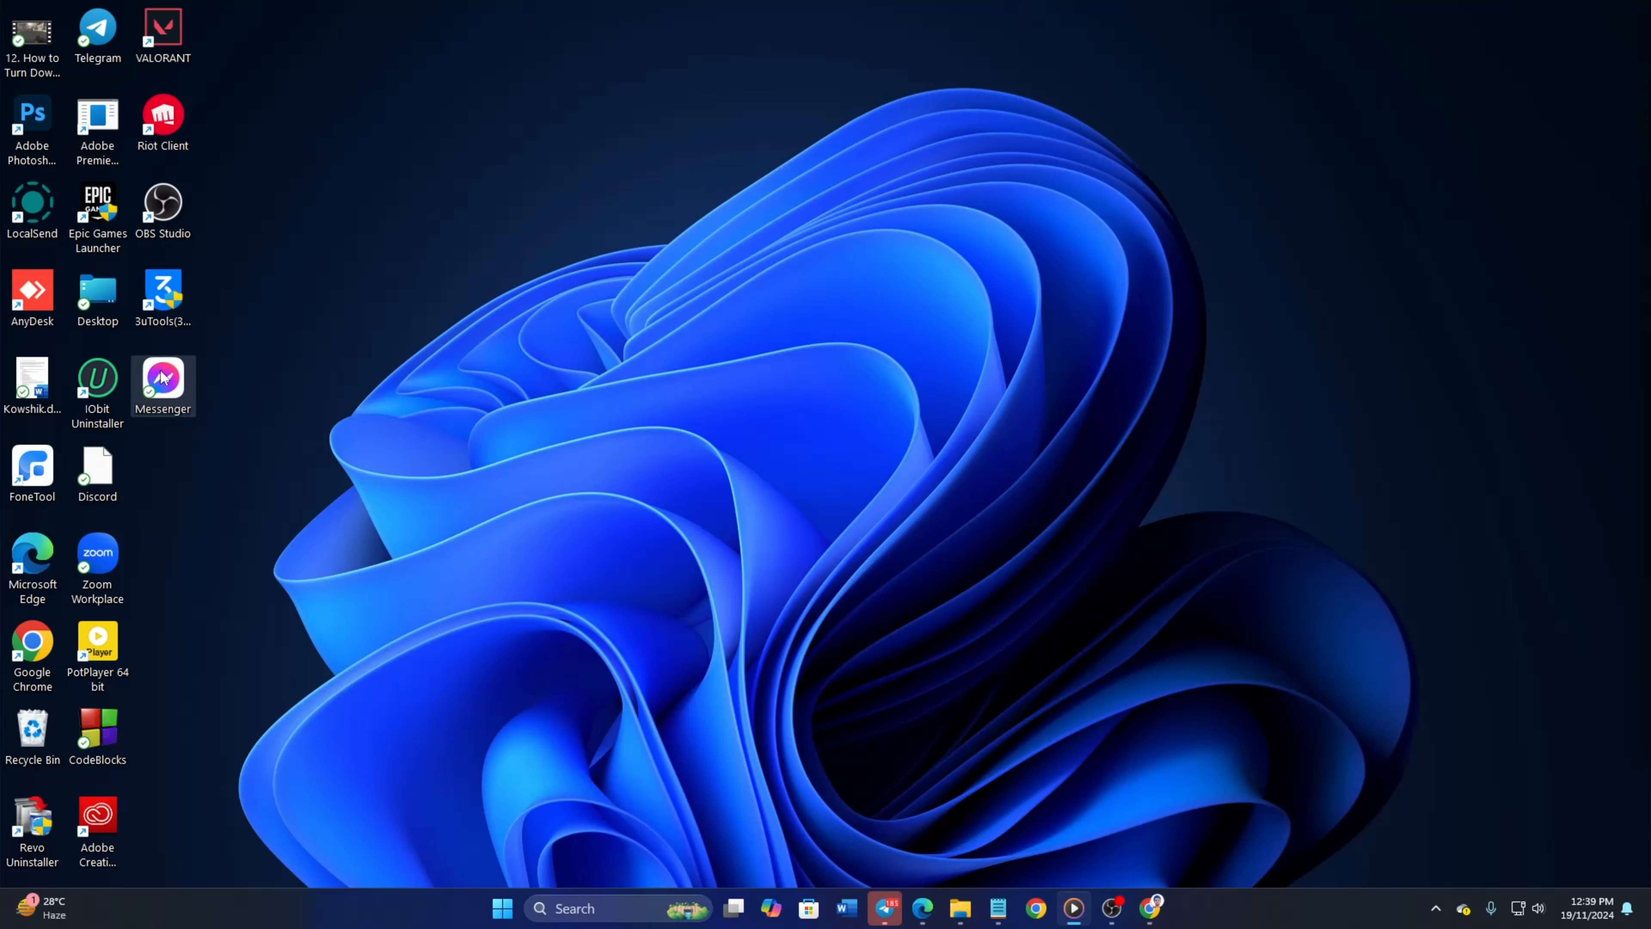
{"action": "double_click", "coordinate": [162, 379]}
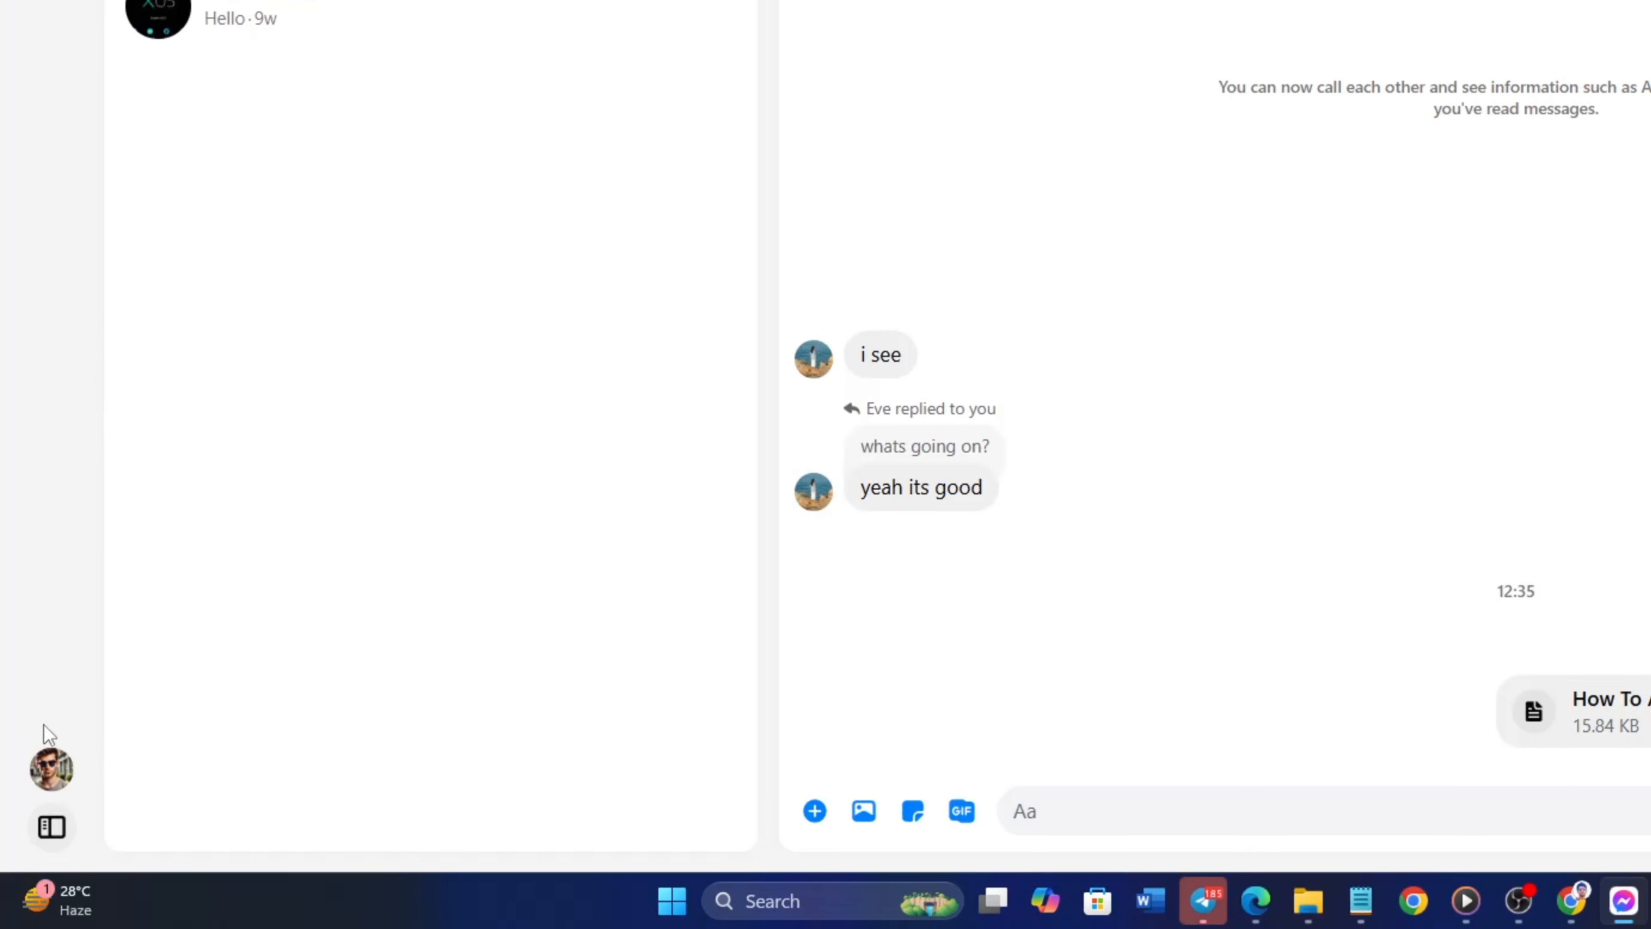
Open Preferences from the profile picture menu at bottom left
{"action": "left_click", "coordinate": [50, 766]}
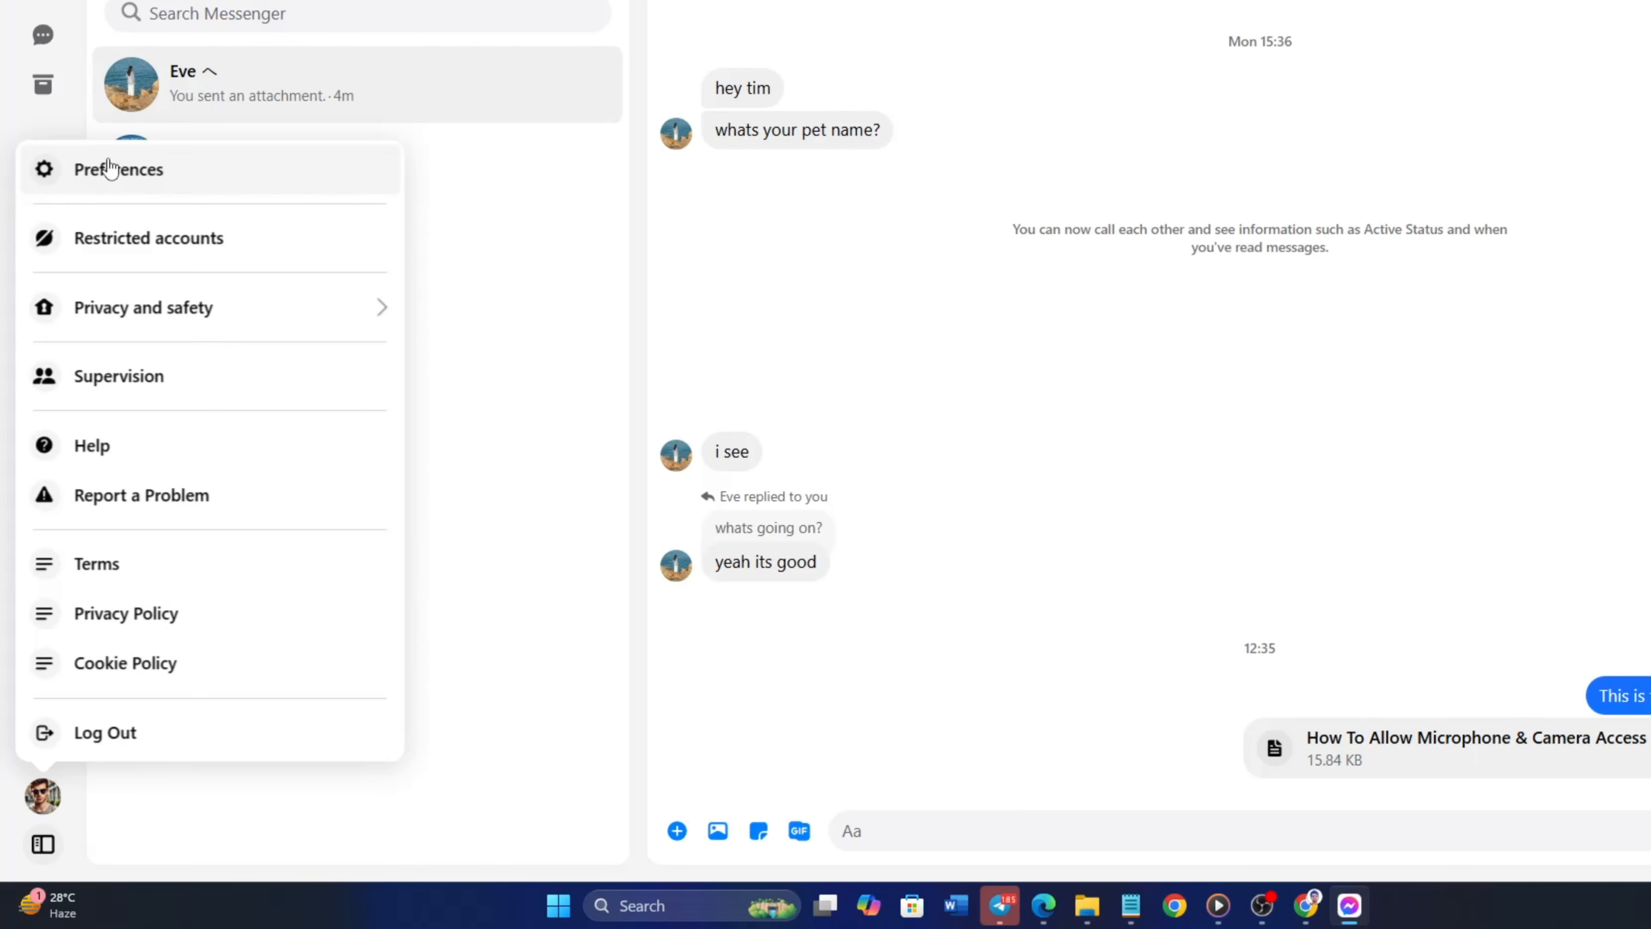
{"action": "left_click", "coordinate": [118, 169]}
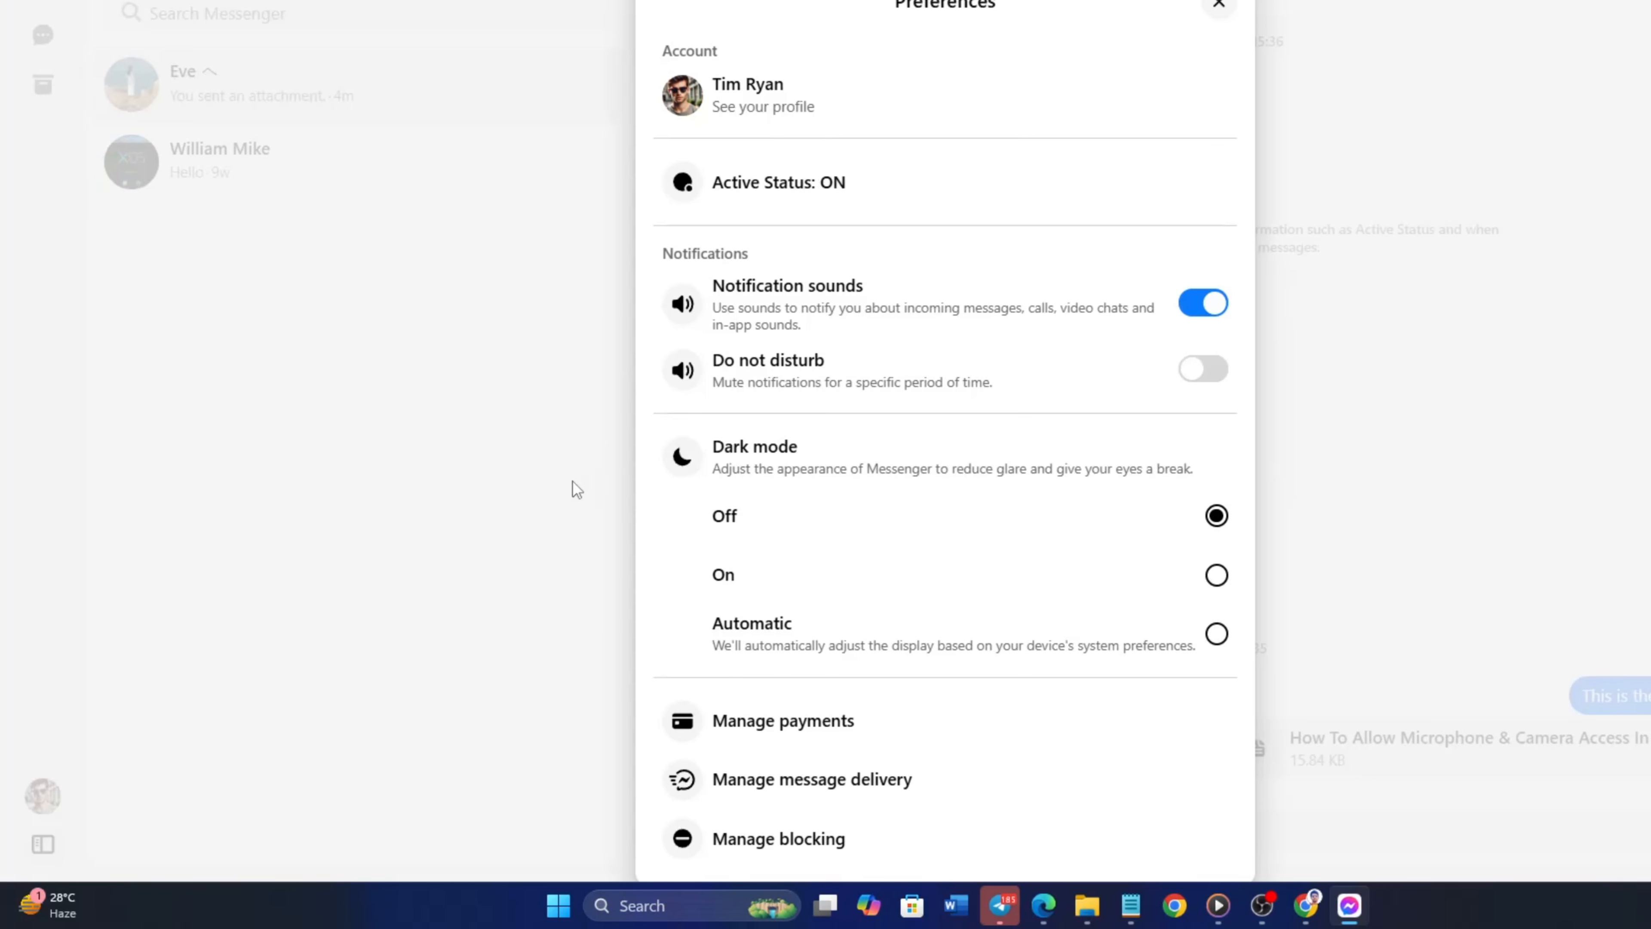
{"action": "mouse_move", "coordinate": [559, 474]}
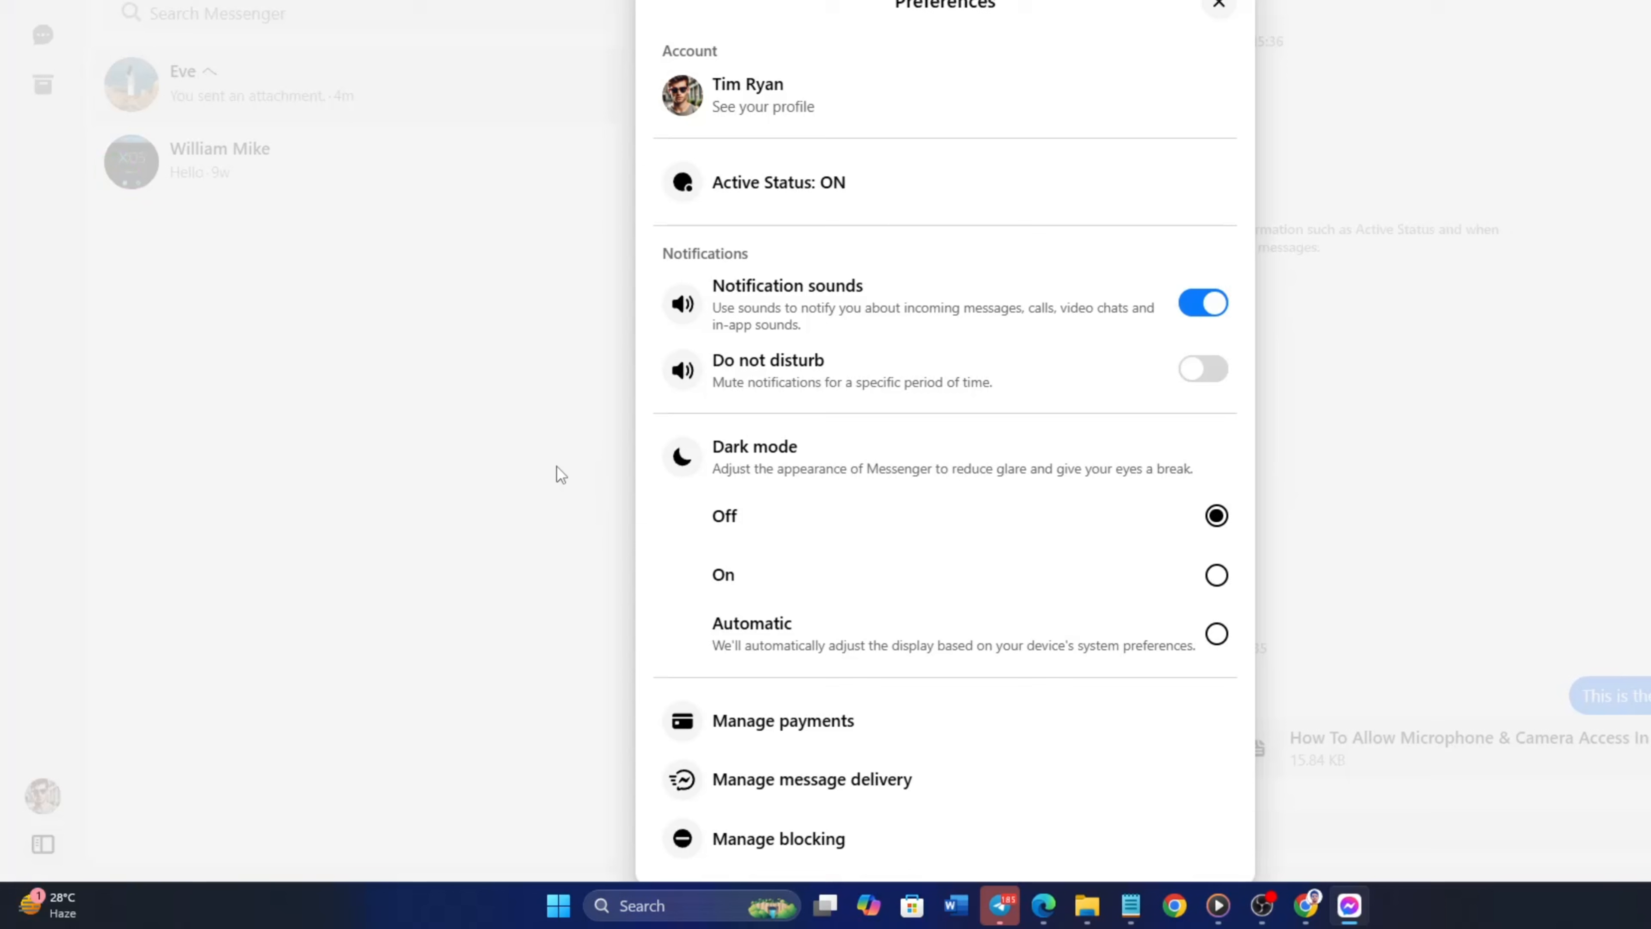
{"action": "mouse_move", "coordinate": [735, 302]}
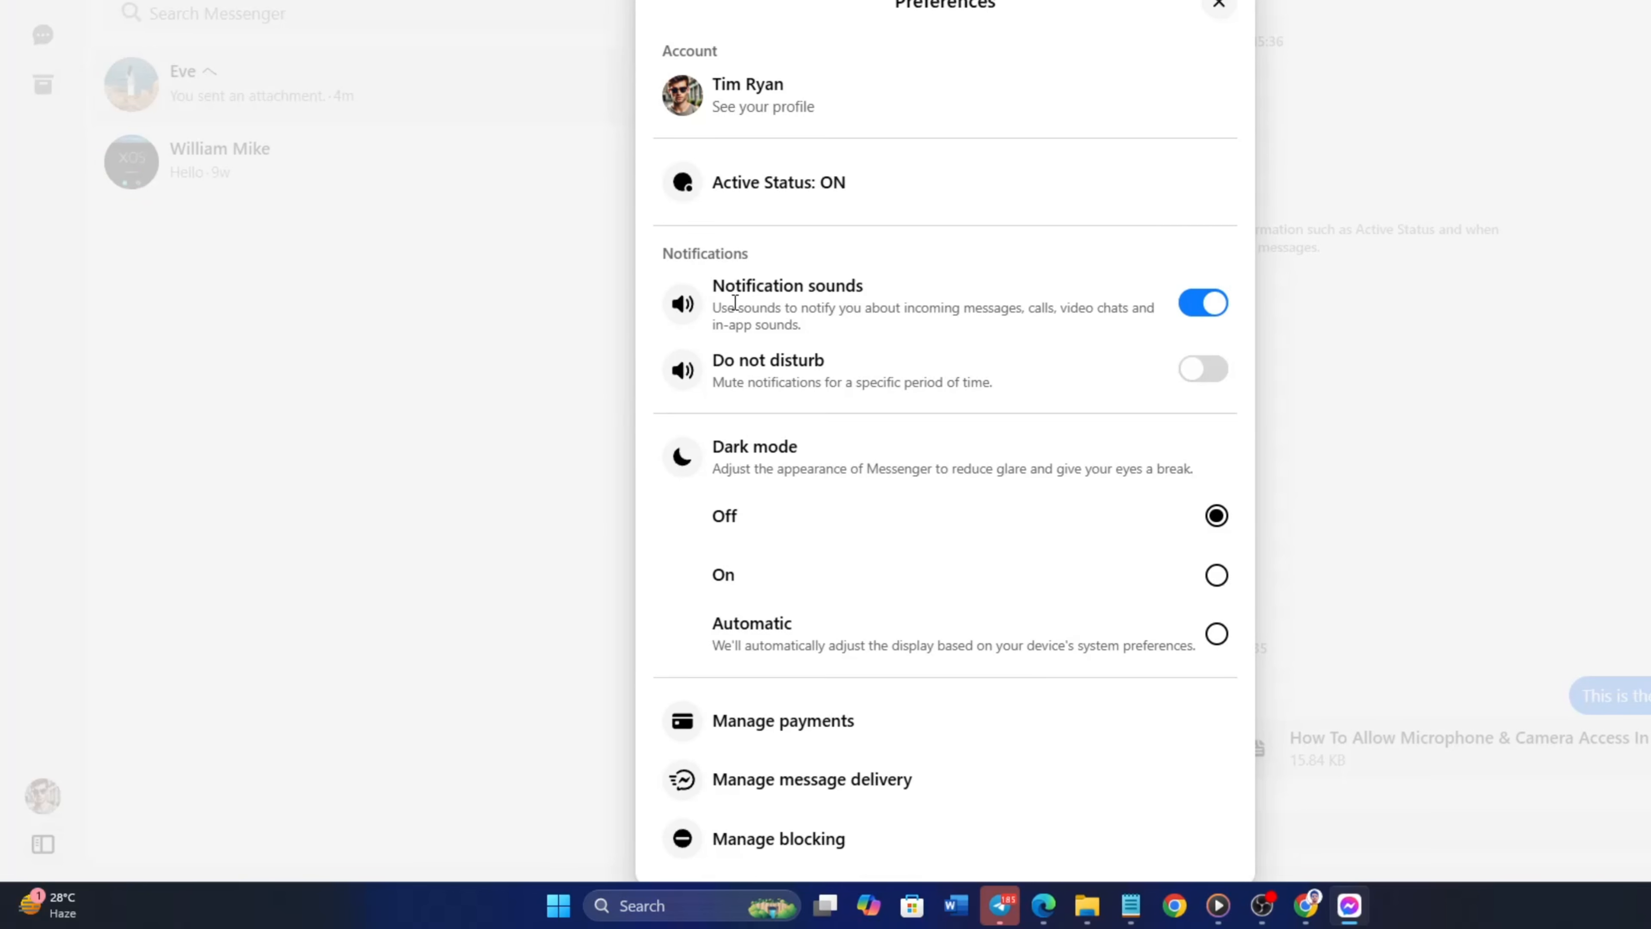
Switch the Notification sounds toggle off, leaving Do not disturb and dark mode unchanged
{"action": "double_click", "coordinate": [742, 286]}
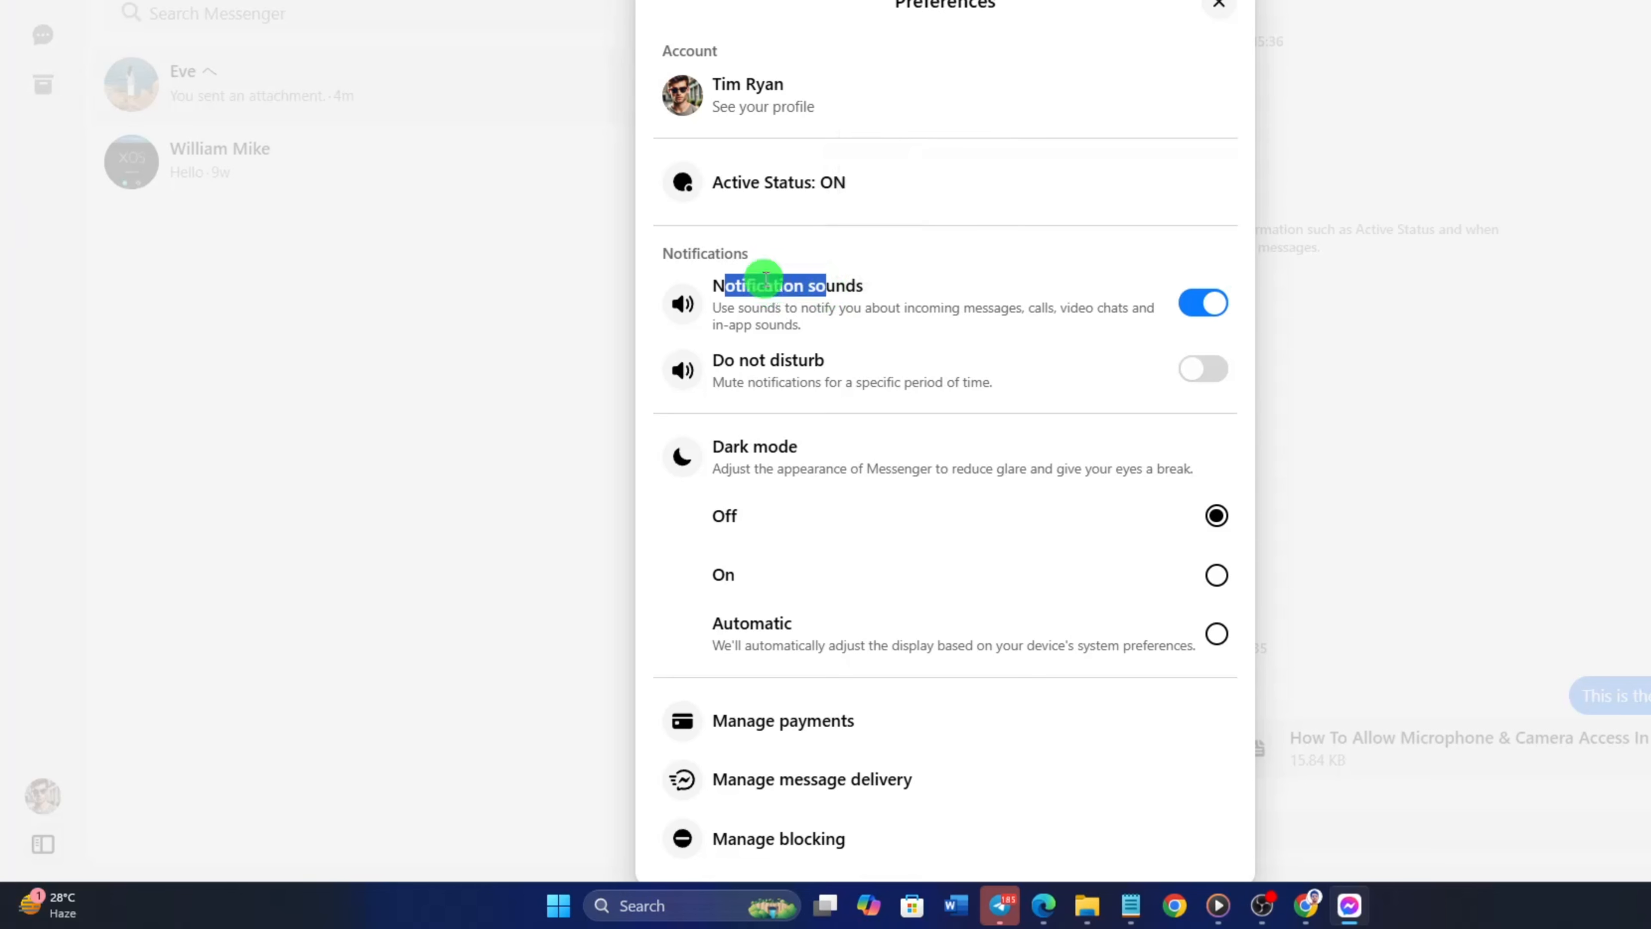
{"action": "left_click", "coordinate": [1202, 303]}
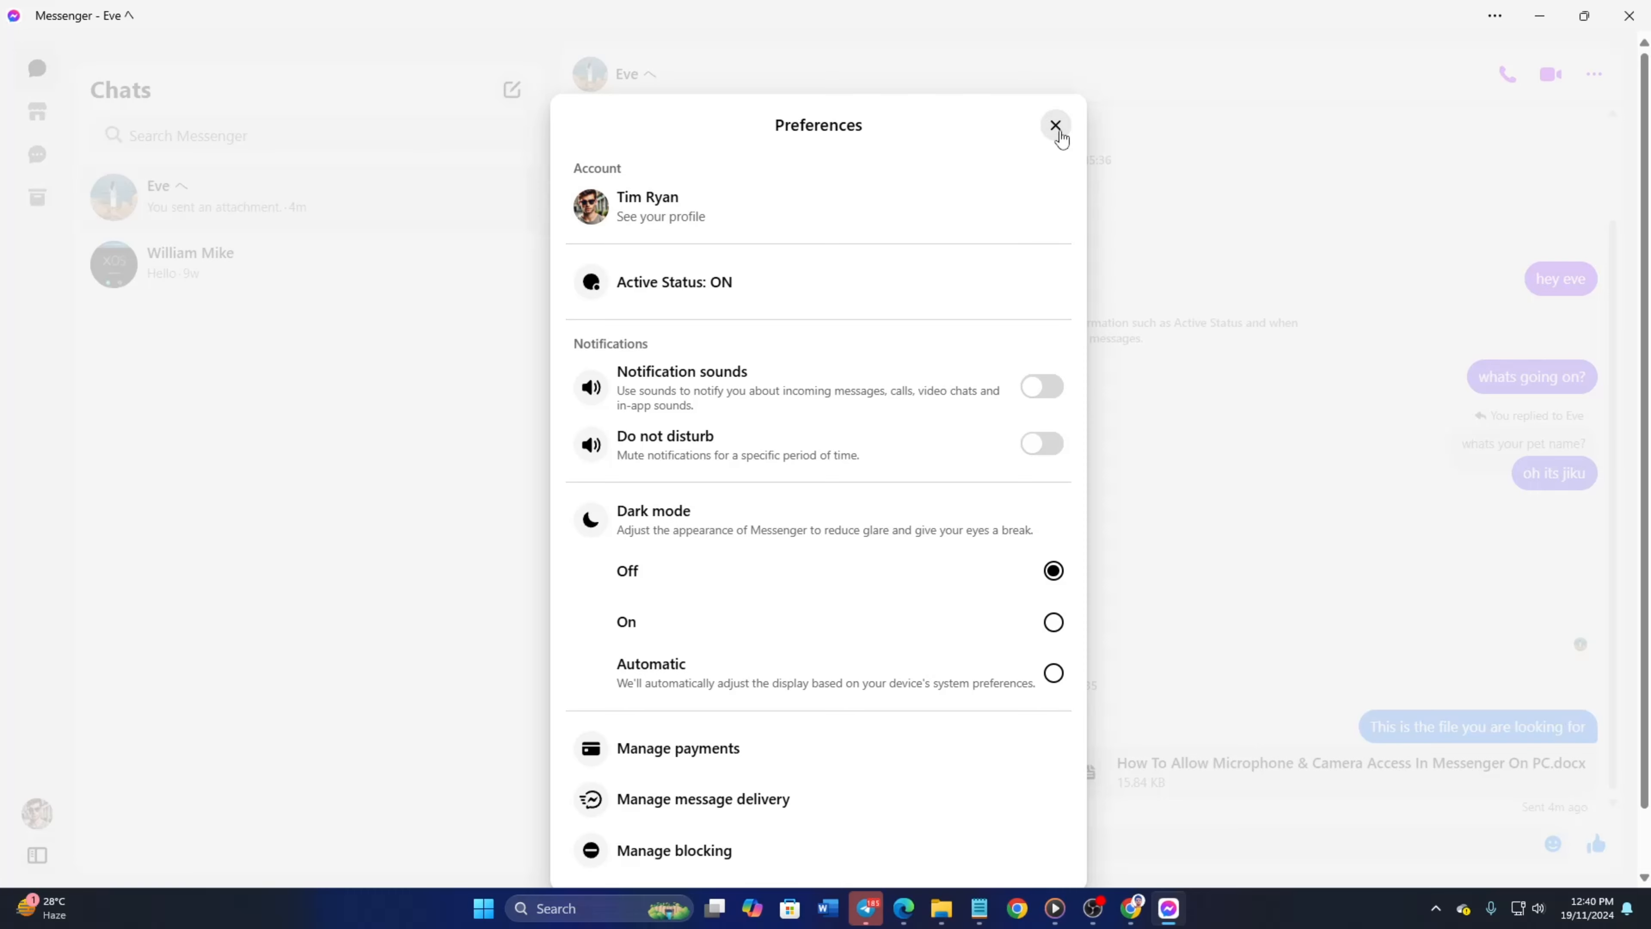
Close the Preferences dialog and clear the desktop, keeping notification sounds off
{"action": "left_click", "coordinate": [1055, 125]}
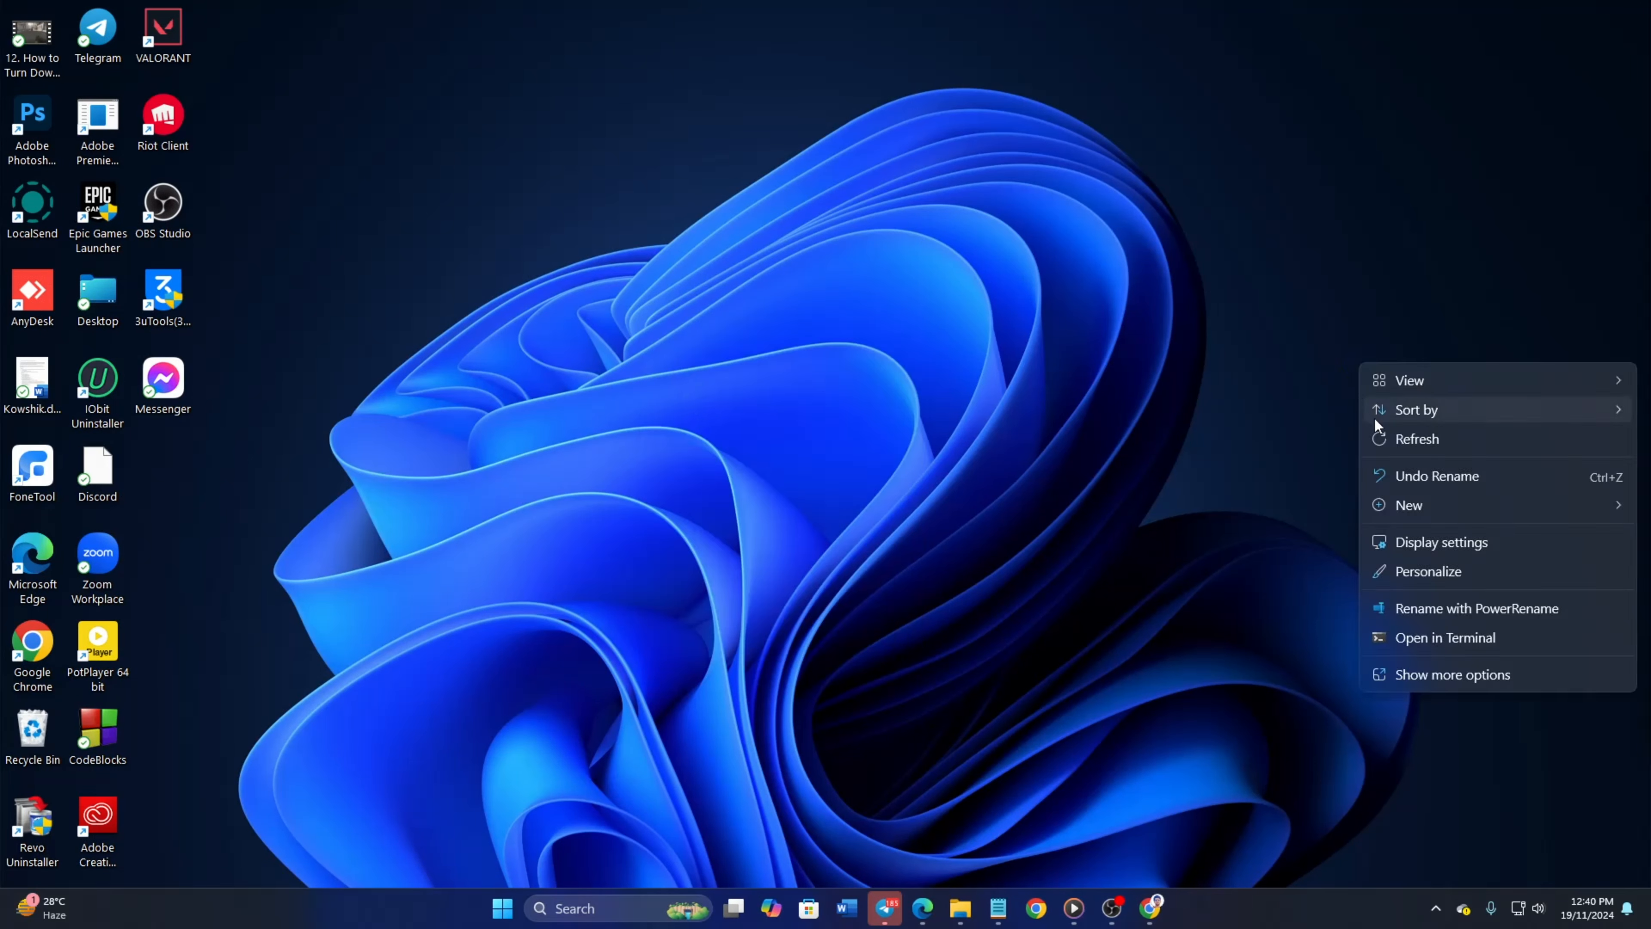
{"action": "left_click", "coordinate": [300, 493]}
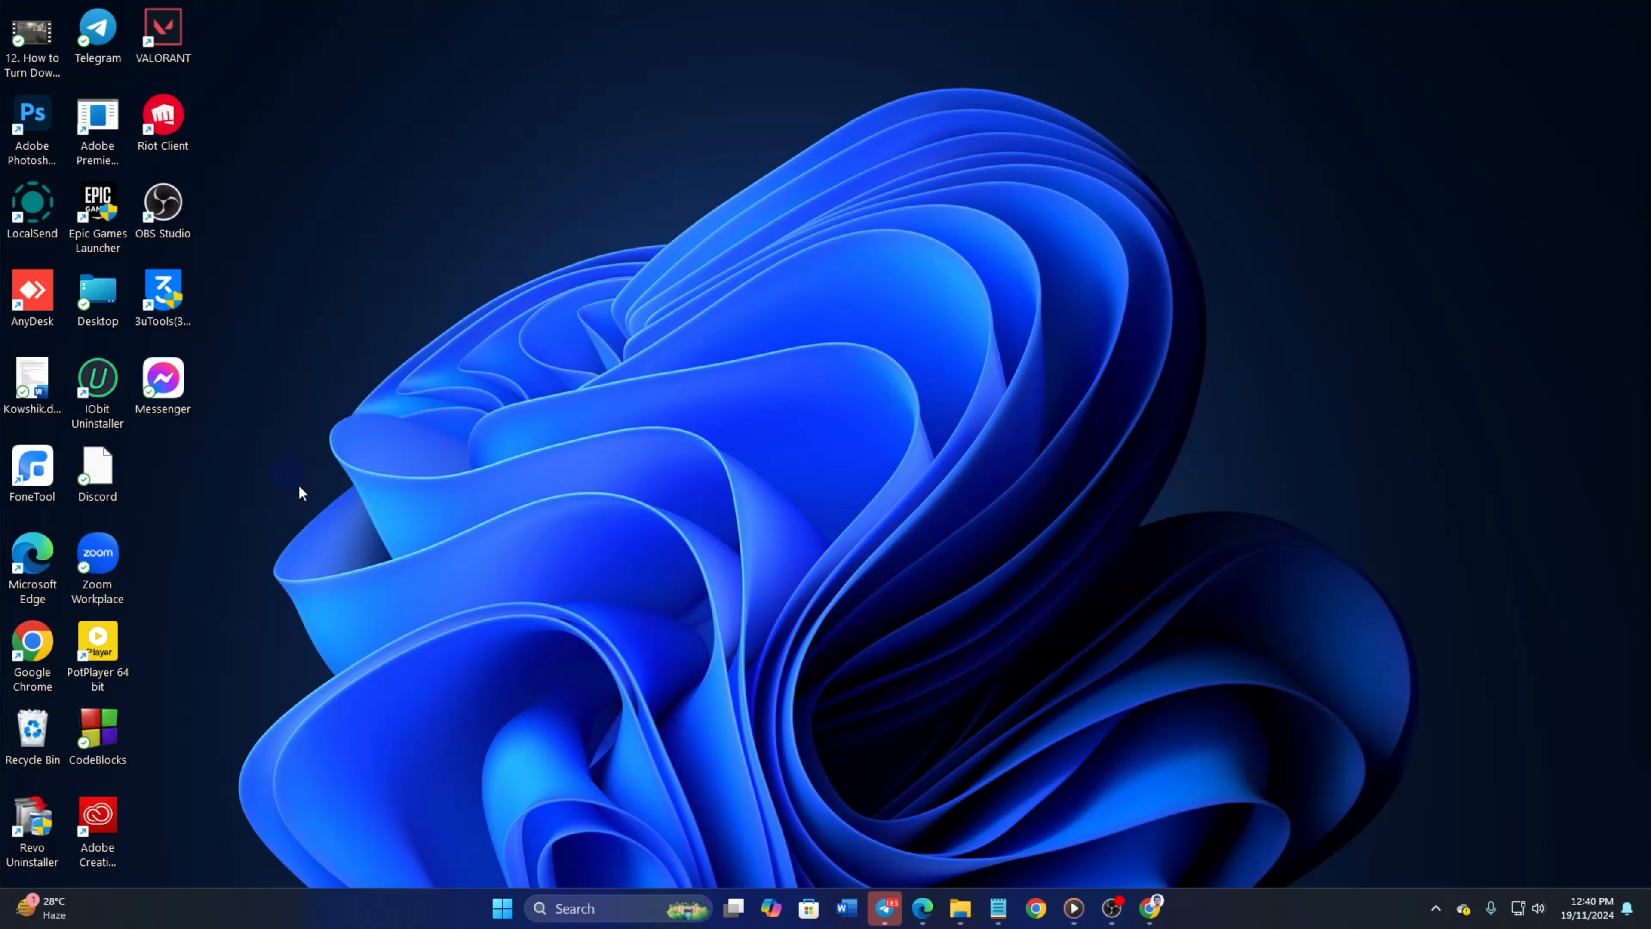
{"action": "mouse_move", "coordinate": [989, 324]}
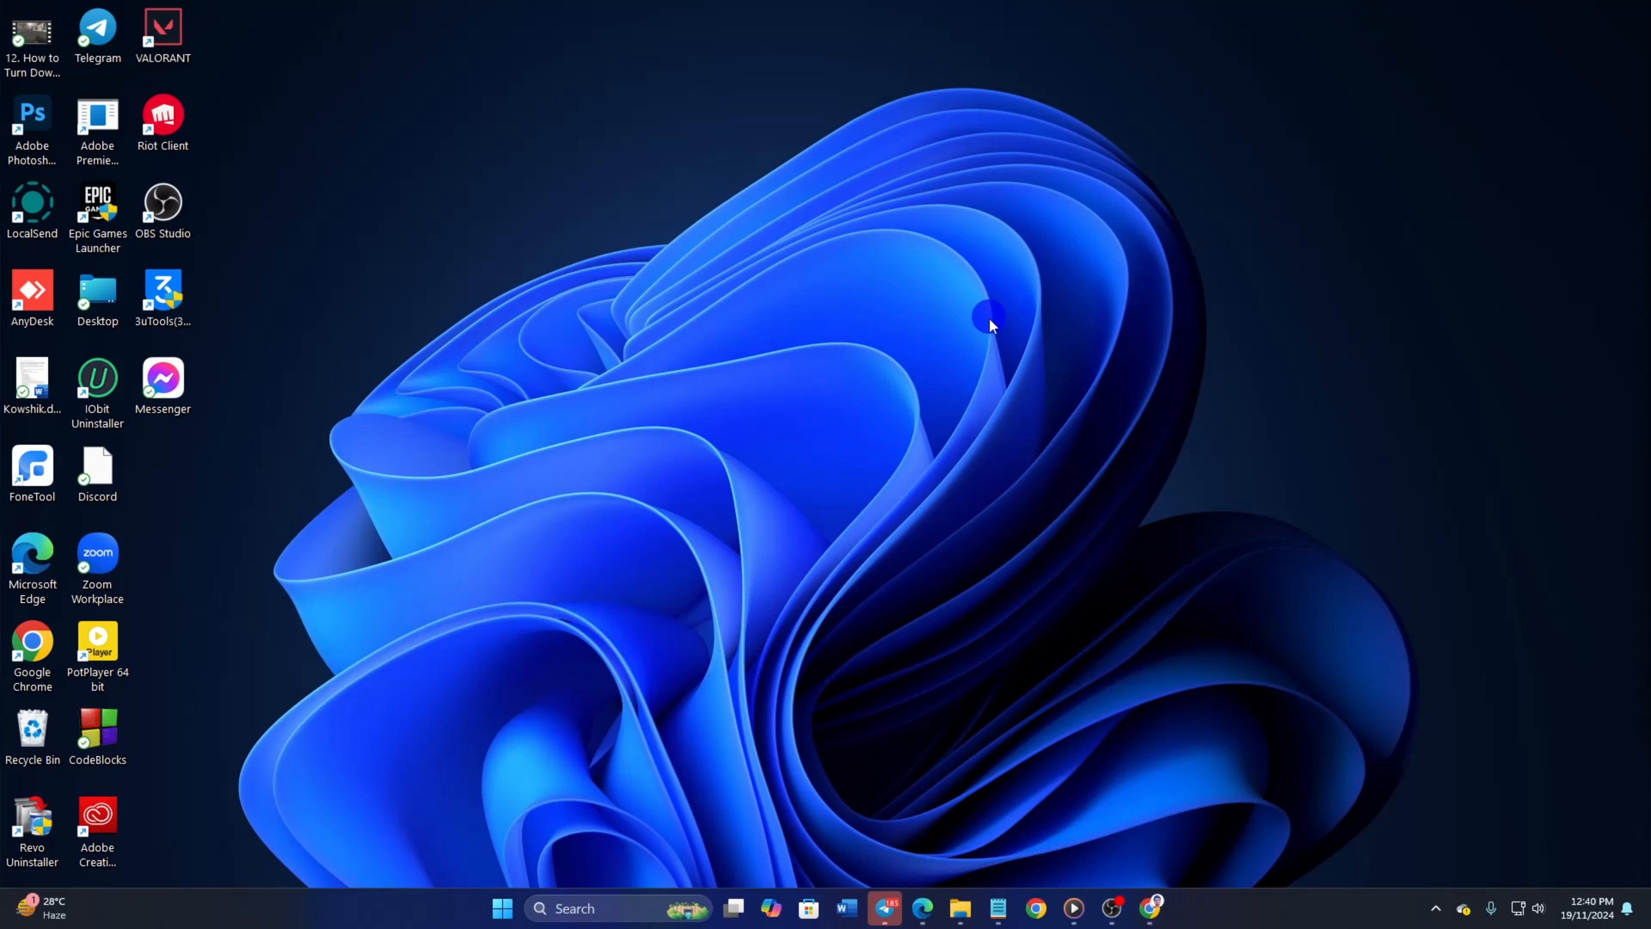
{"action": "mouse_move", "coordinate": [947, 526]}
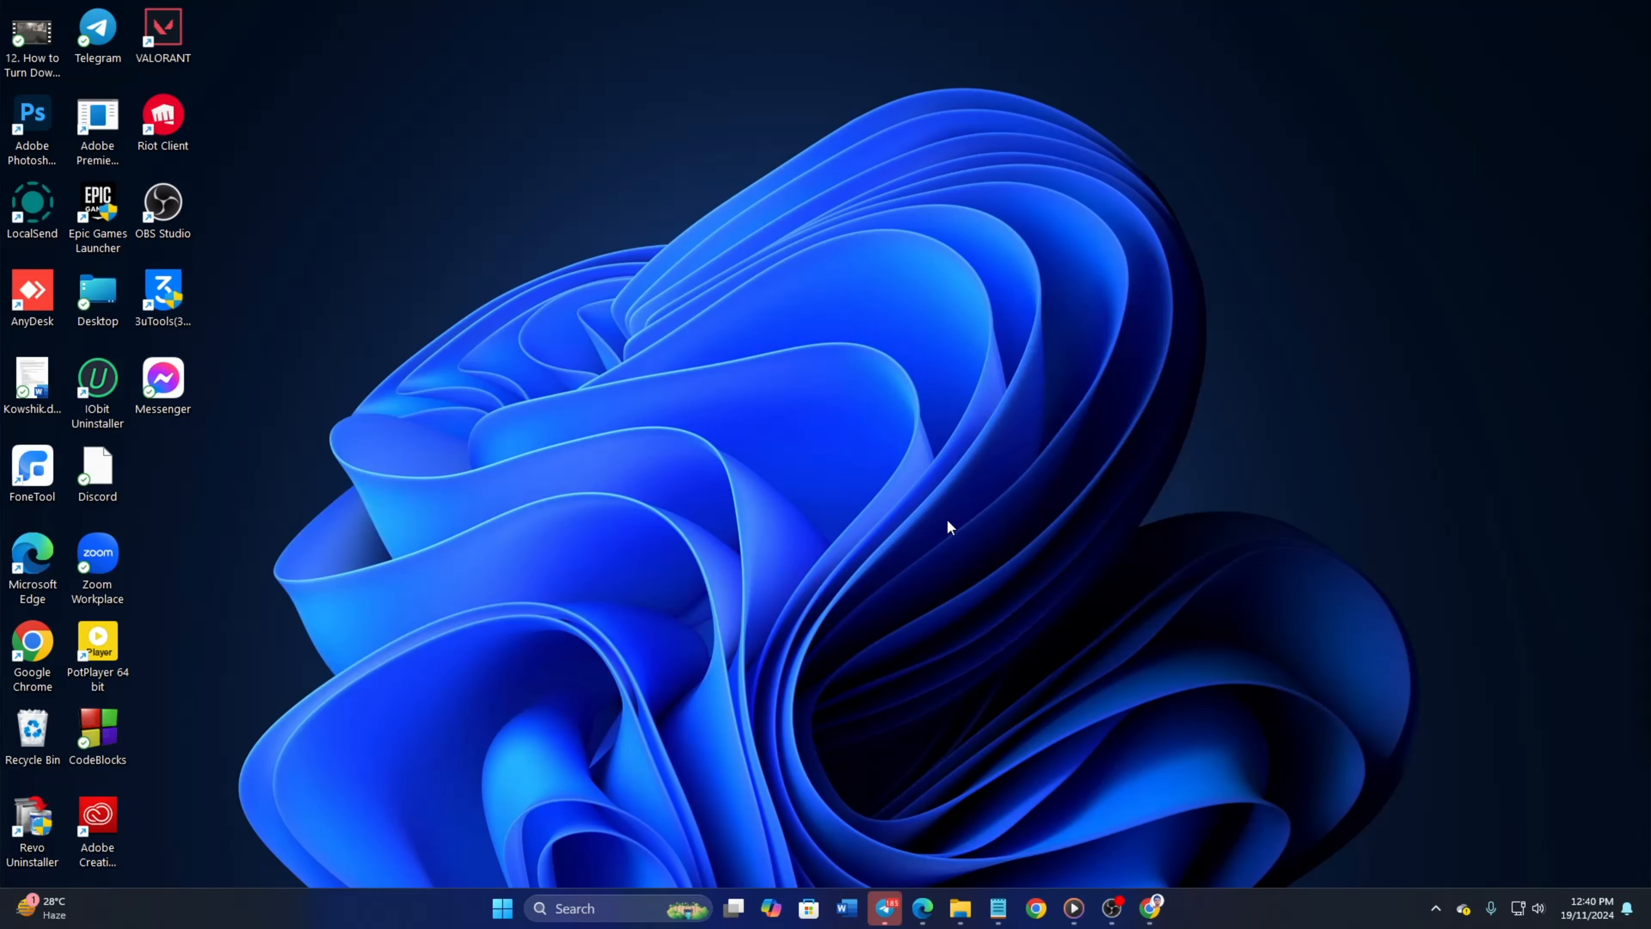
{"action": "mouse_move", "coordinate": [930, 519]}
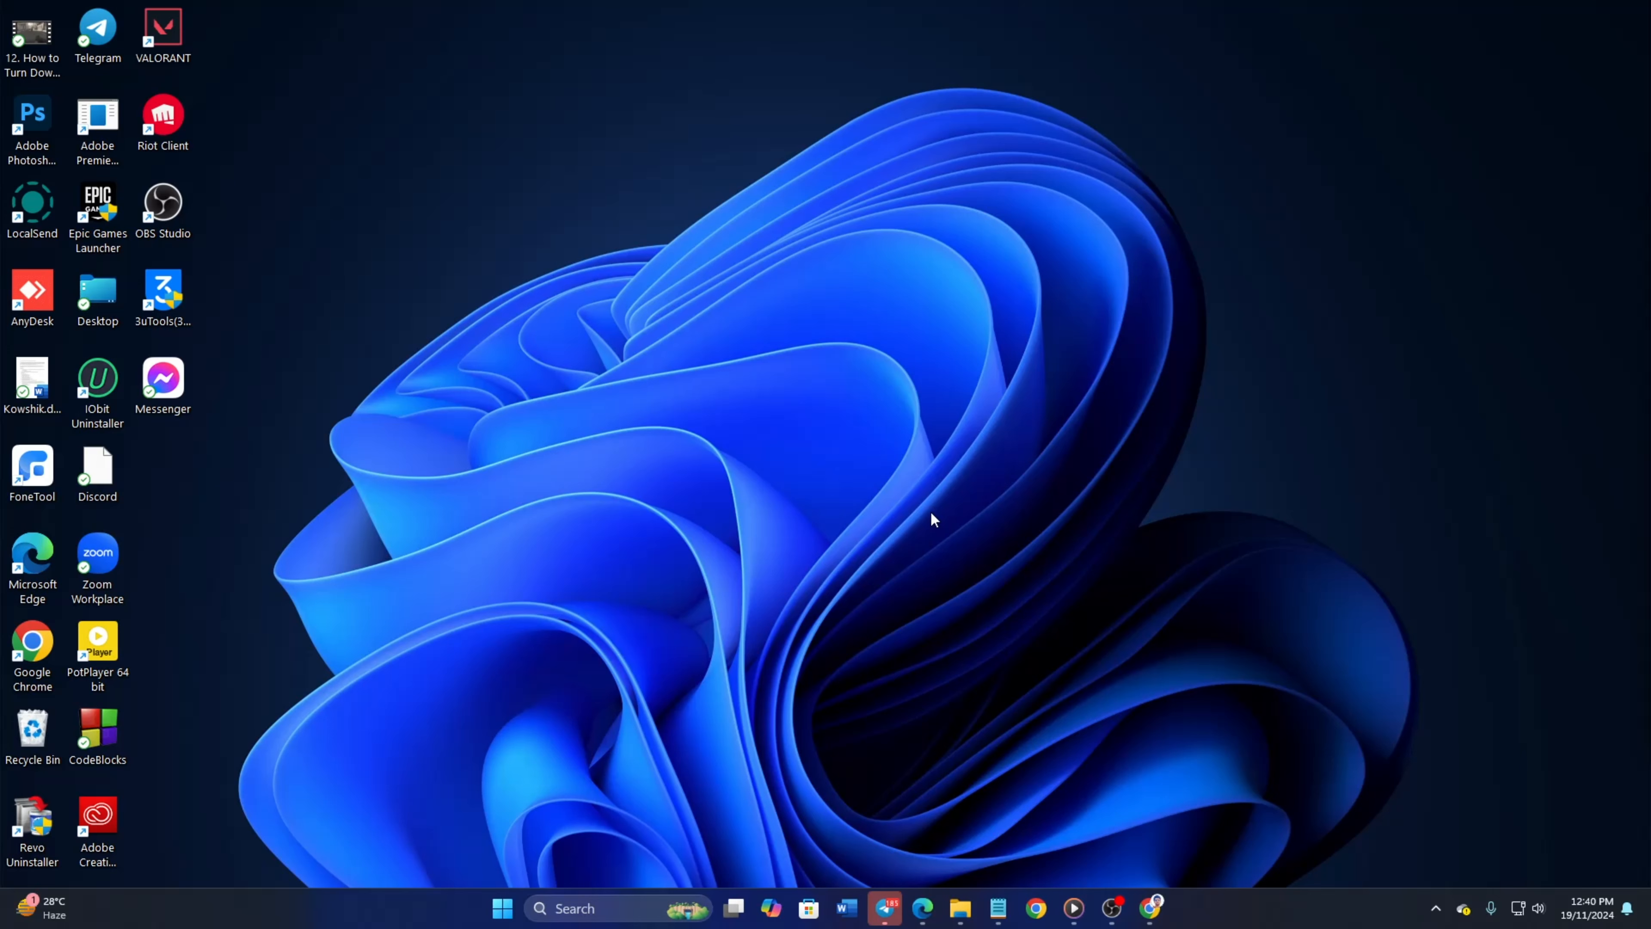
{"action": "mouse_move", "coordinate": [1376, 291]}
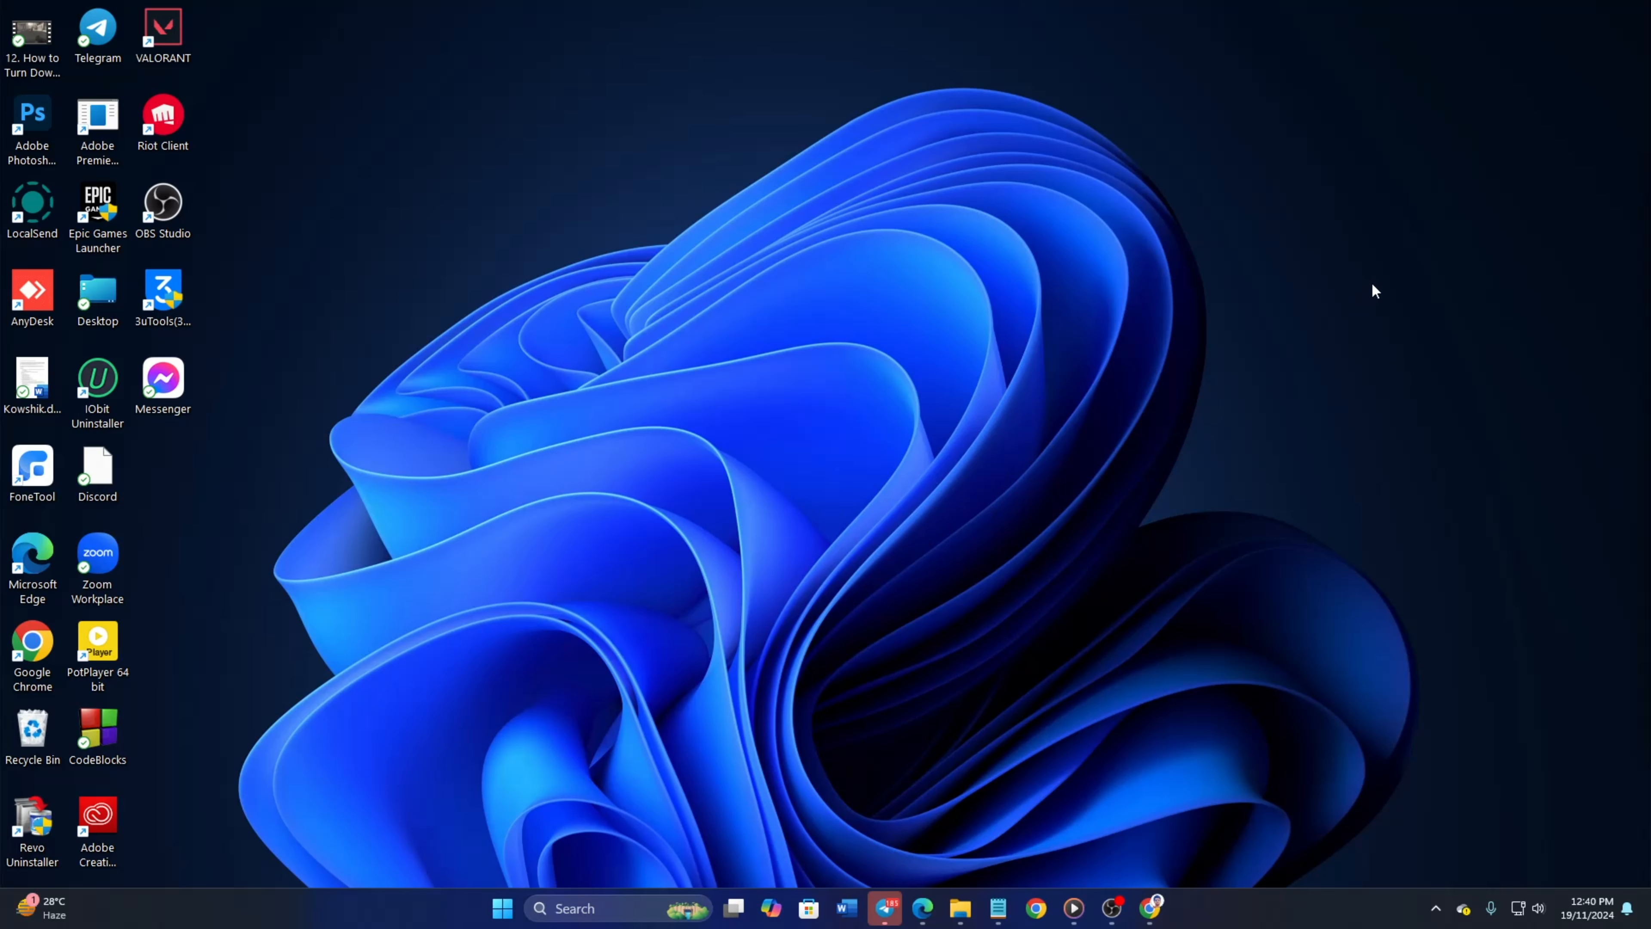